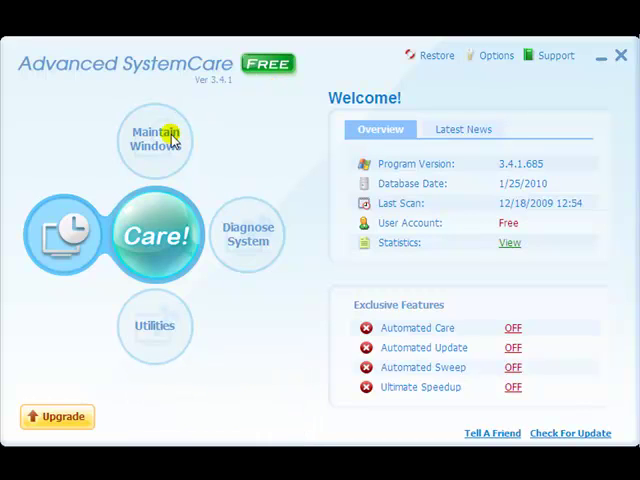
- Show the Maintain Windows section with Spyware Removal, Registry Fix, Privacy Sweep and Junk Files Clean enabled
left_click(156, 140)
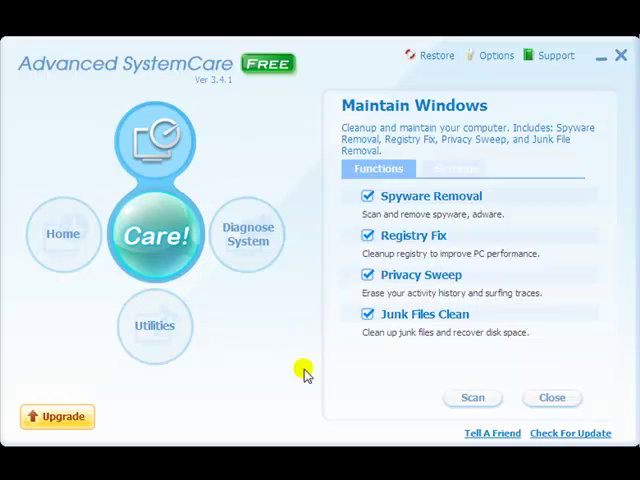
mouse_move(378, 388)
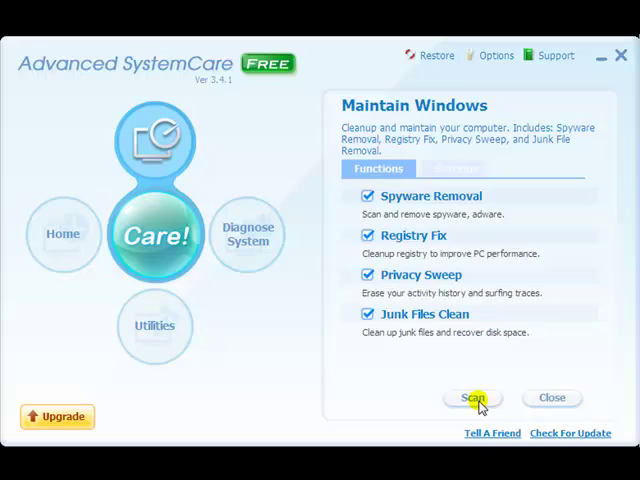
- Run the Maintain Windows scan, finding 16 spyware, 375 registry, 92 privacy problems and 235.15 MB junk
left_click(472, 396)
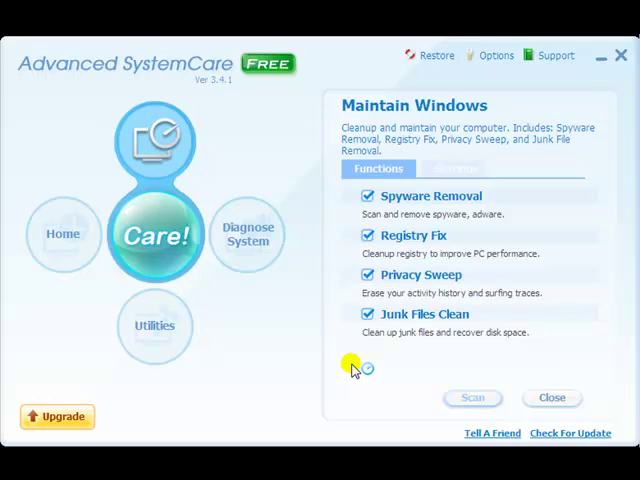
left_click(472, 396)
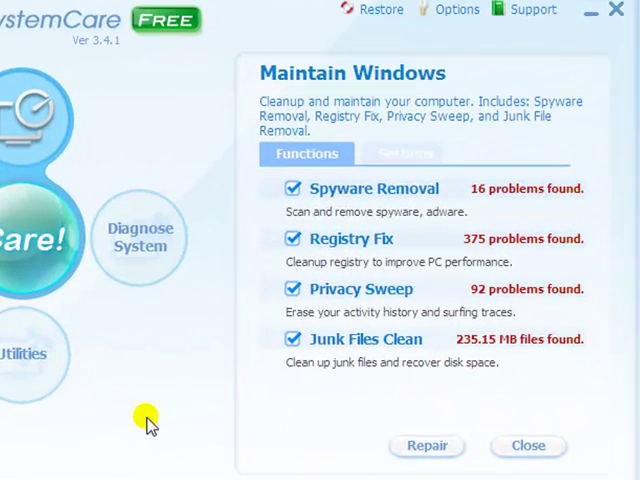
mouse_move(484, 232)
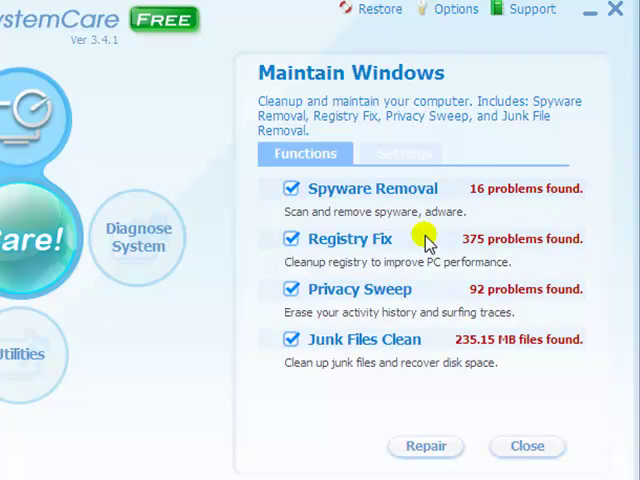
mouse_move(444, 246)
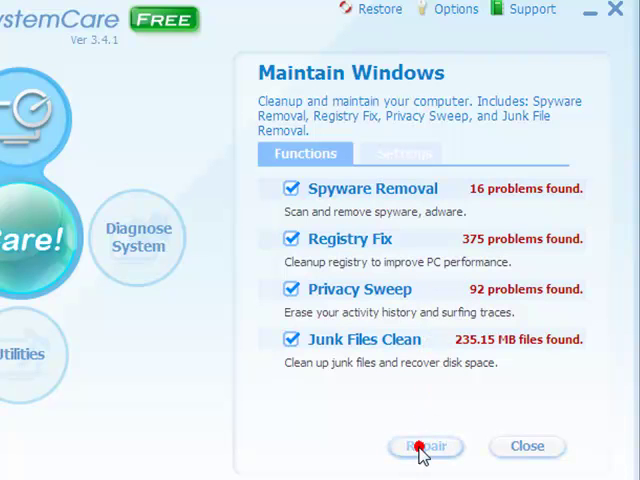
- Repair all found issues so Spyware, Registry, Privacy and Junk Files all report Problems fixed
left_click(424, 446)
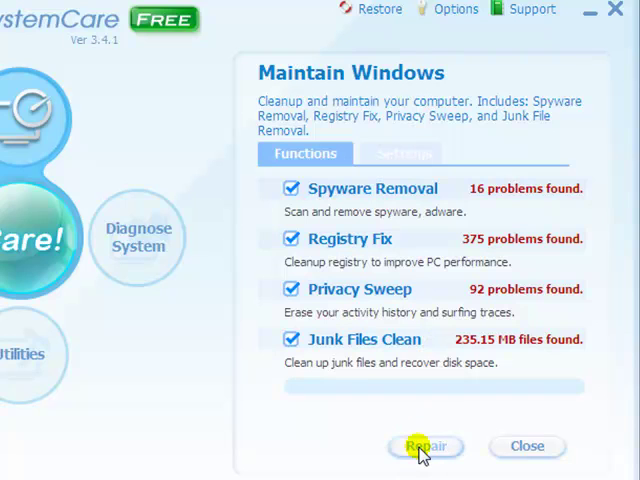
left_click(424, 446)
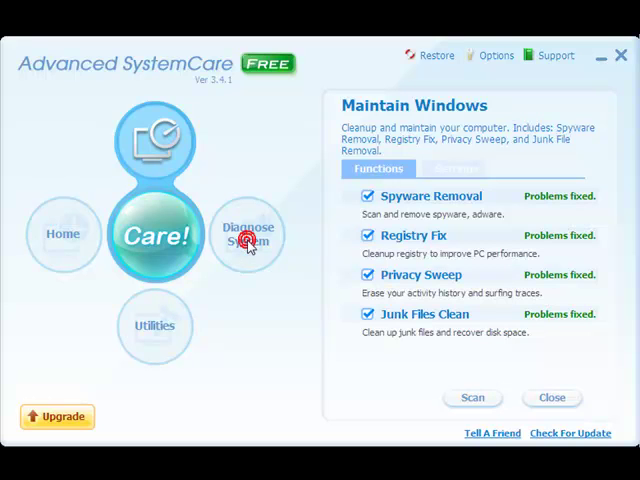
- Run the Diagnose System scan, with all four performance and security checks reporting no problems
left_click(248, 232)
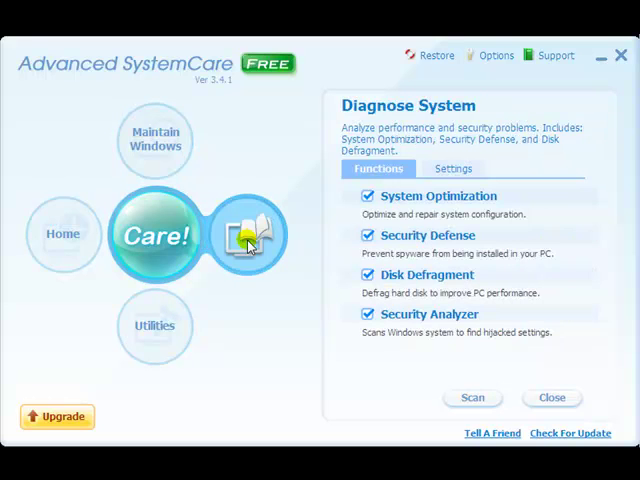
mouse_move(250, 240)
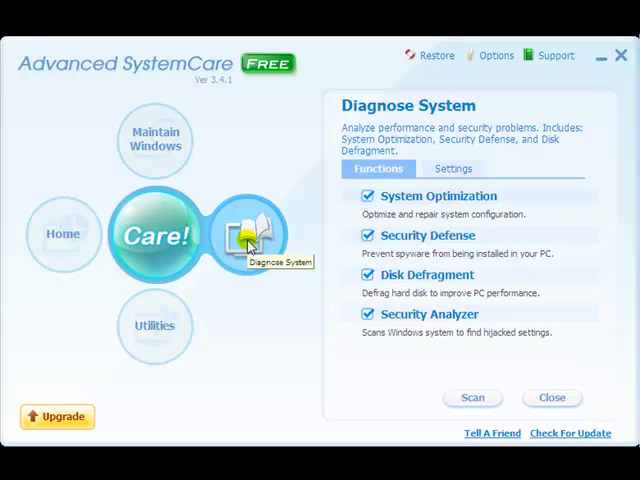
mouse_move(464, 404)
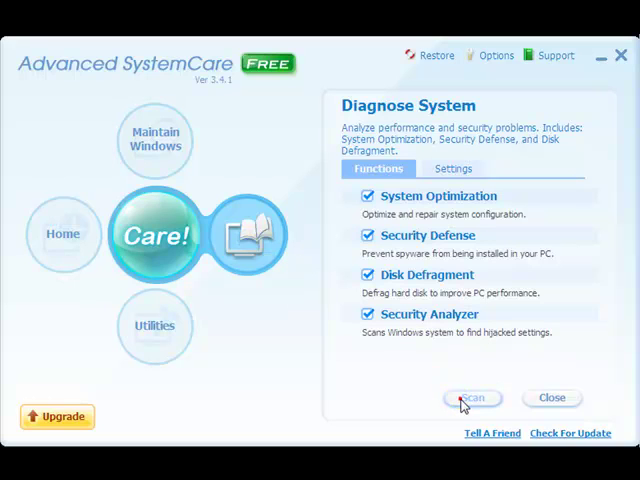
left_click(472, 398)
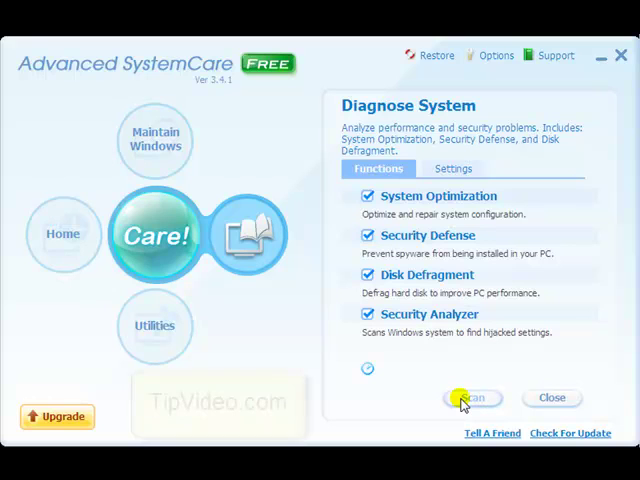
left_click(472, 396)
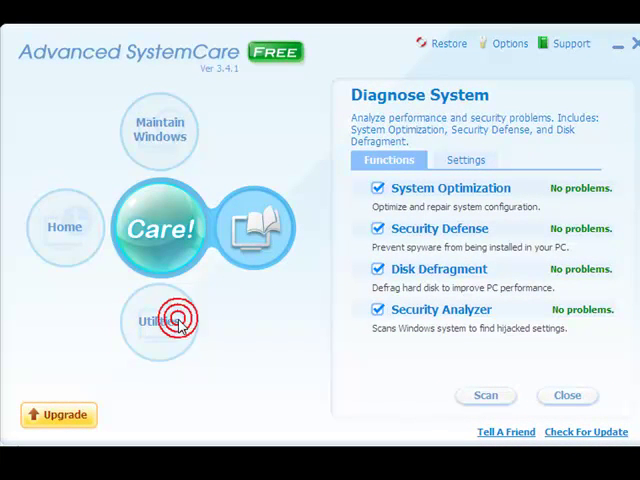
- Browse the Utilities' Tuneup, Security and Admin Tools collections and launch Disk Explorer
left_click(160, 320)
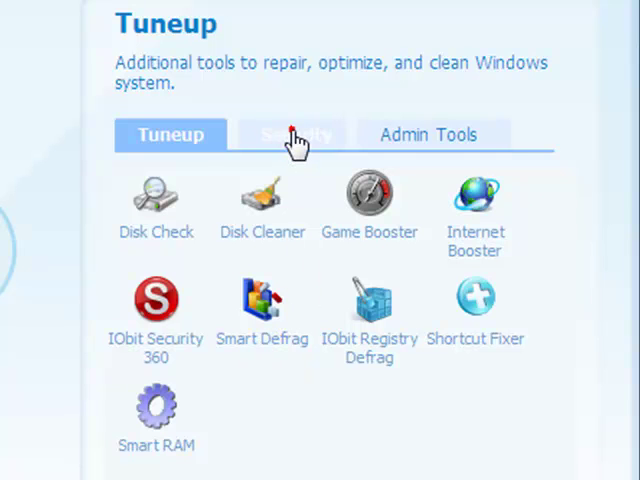
left_click(292, 134)
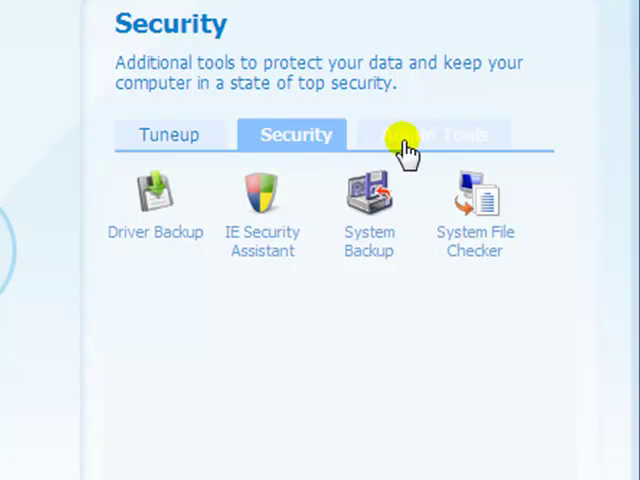
left_click(436, 134)
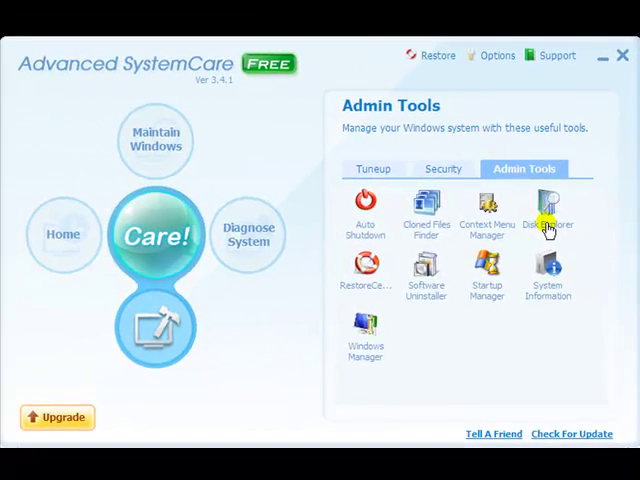
left_click(548, 210)
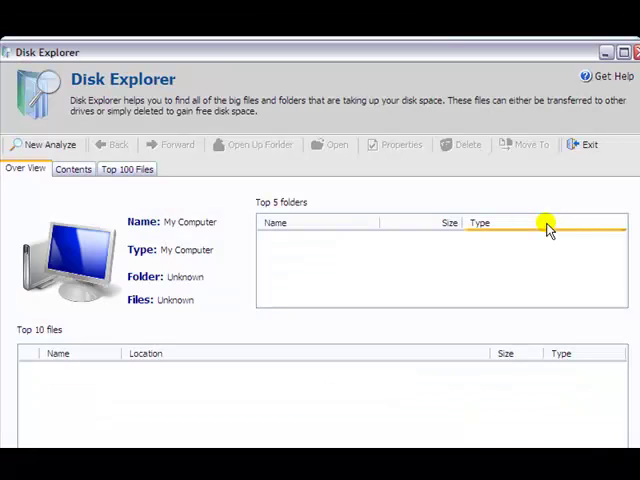